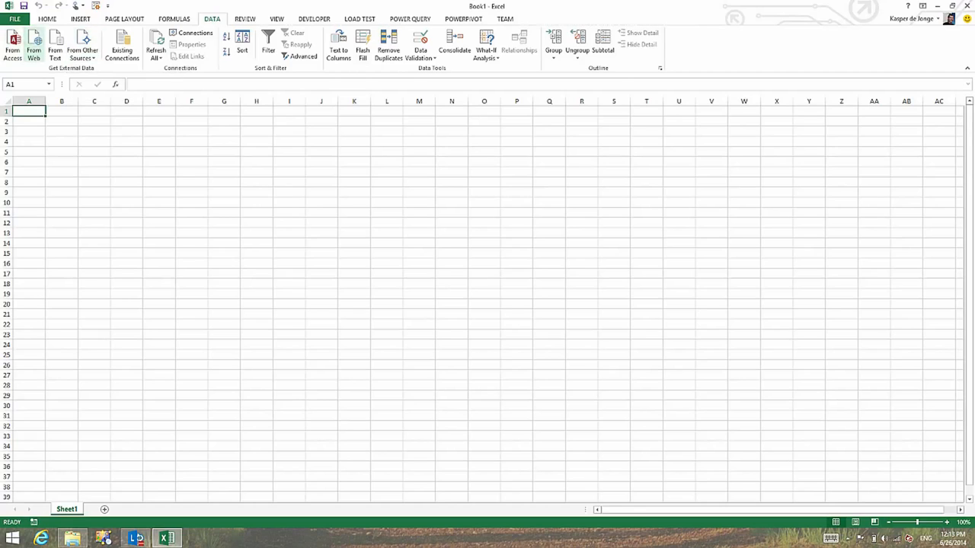
- Switch the blank workbook's ribbon to the POWER QUERY tab
{"action": "left_click", "coordinate": [82, 44]}
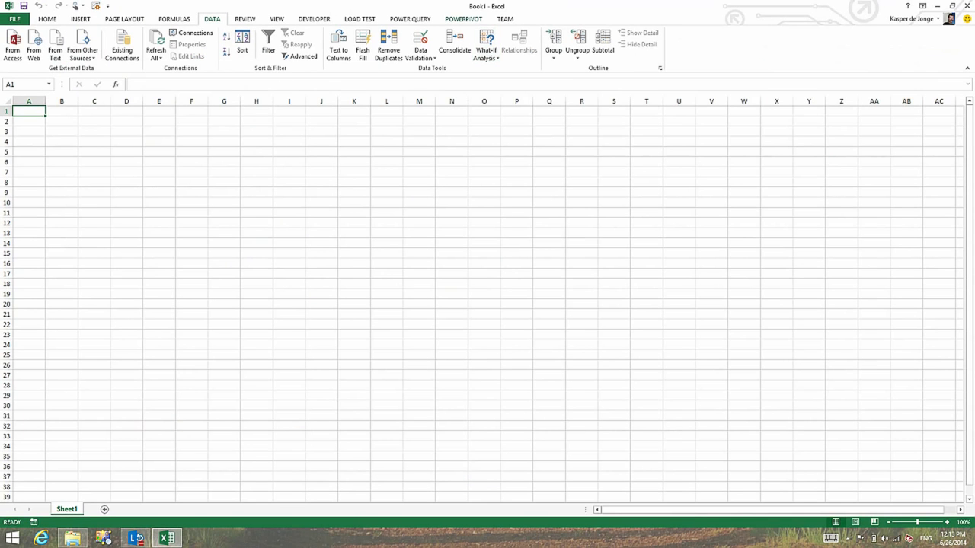
{"action": "left_click", "coordinate": [410, 18]}
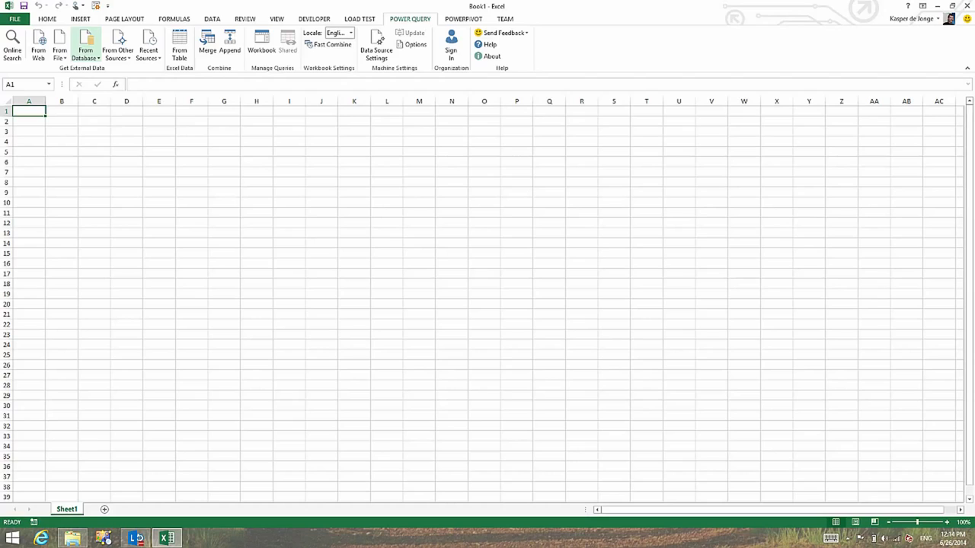
- Connect to the Azure SQL Database server from the Power Query database sources
{"action": "left_click", "coordinate": [85, 45]}
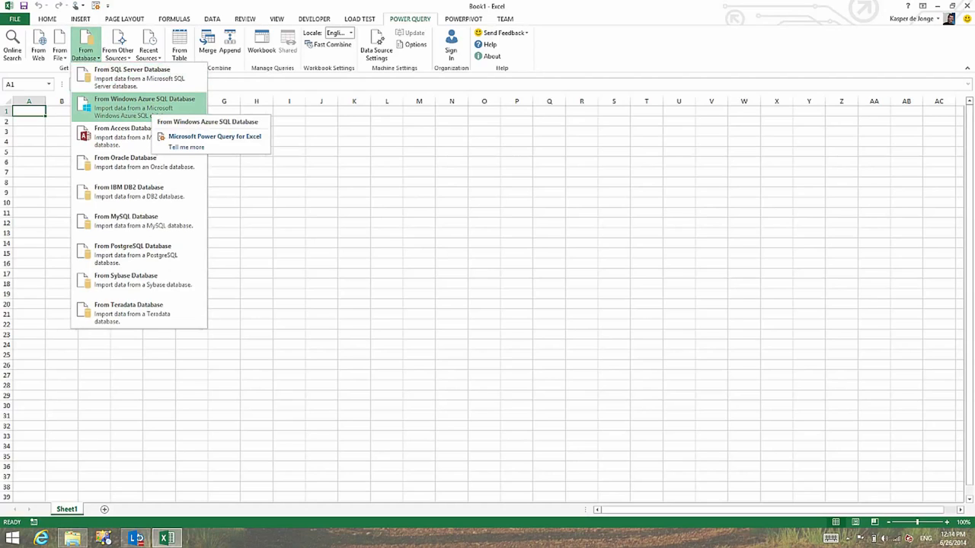
{"action": "left_click", "coordinate": [132, 77]}
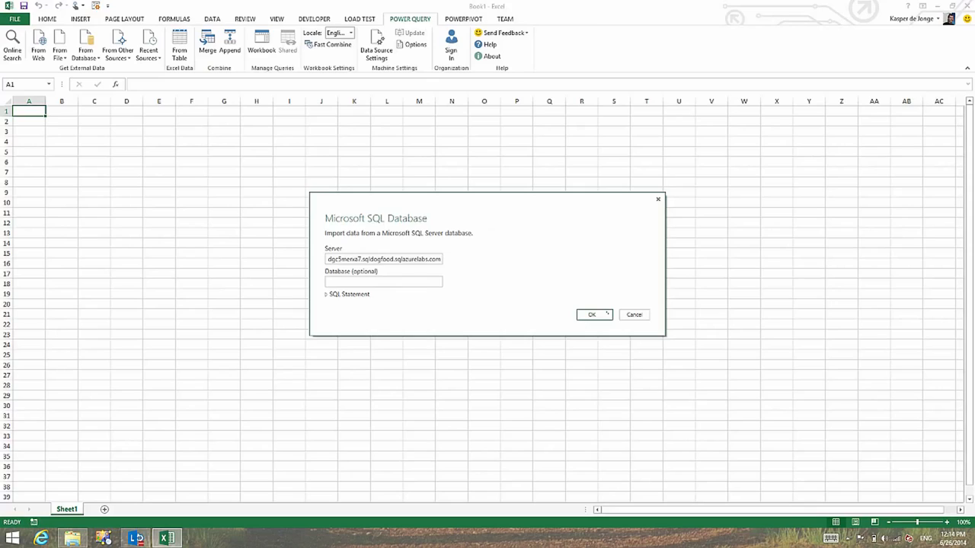
{"action": "left_click", "coordinate": [592, 314]}
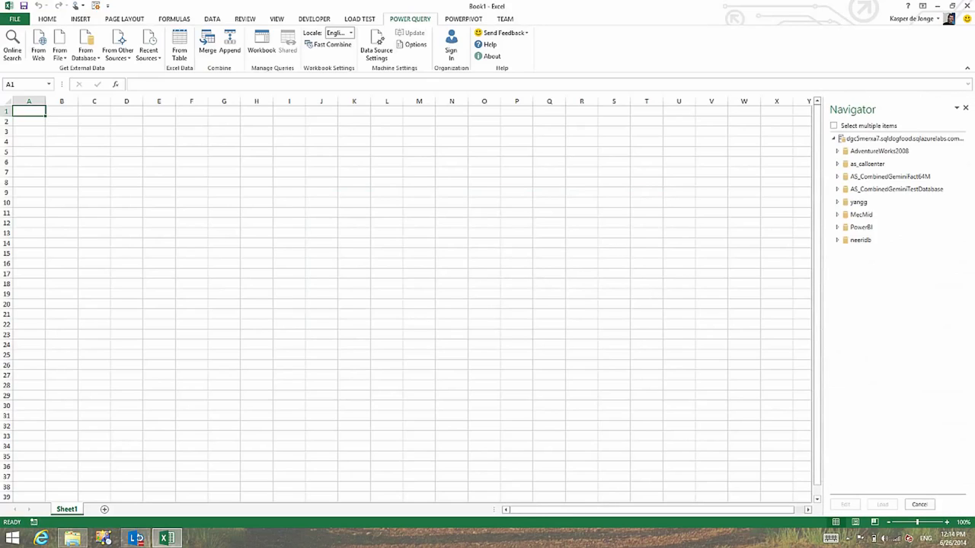
- Expand MecMid and select DateTable, Invoice15m and PoliticalGeography for import
{"action": "left_click", "coordinate": [897, 189]}
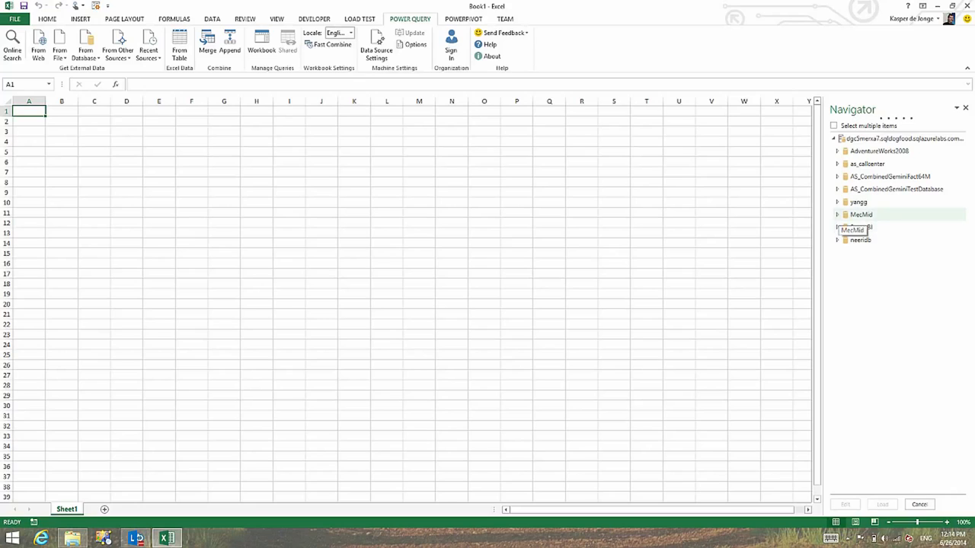
{"action": "left_click", "coordinate": [836, 214]}
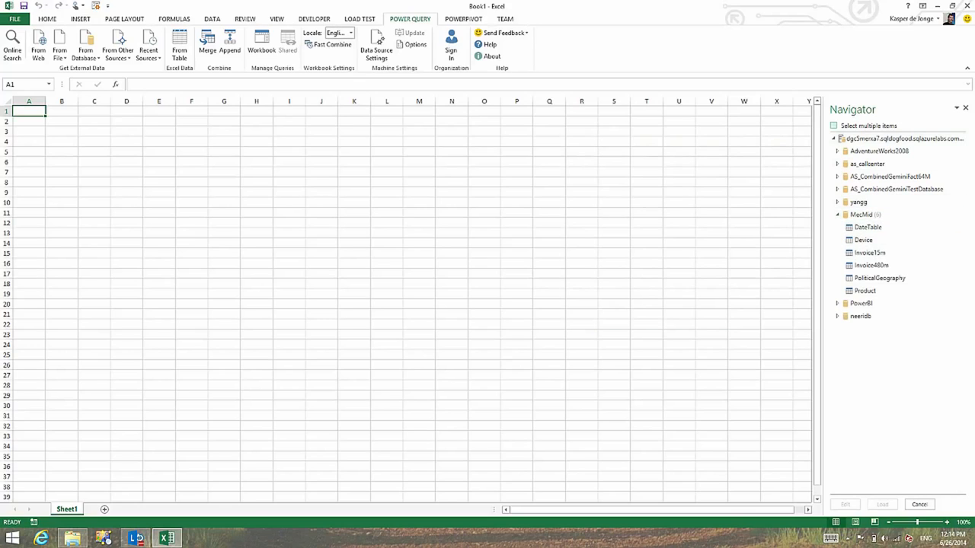
{"action": "left_click", "coordinate": [875, 227]}
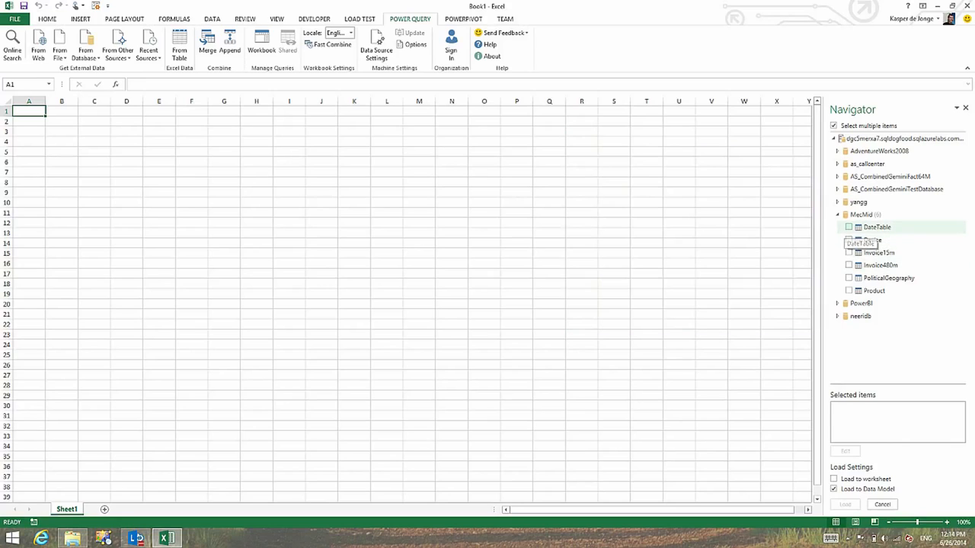
{"action": "left_click", "coordinate": [848, 227]}
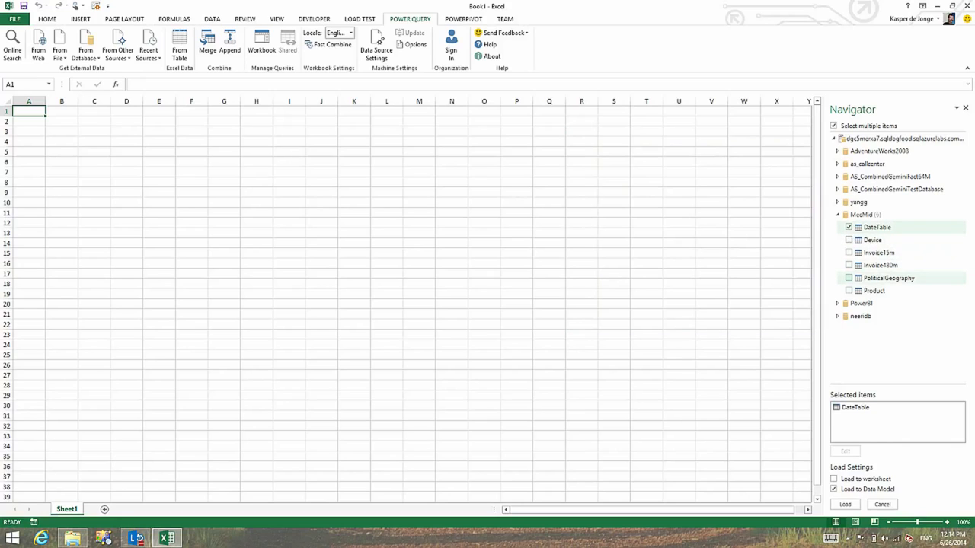
{"action": "left_click", "coordinate": [848, 252]}
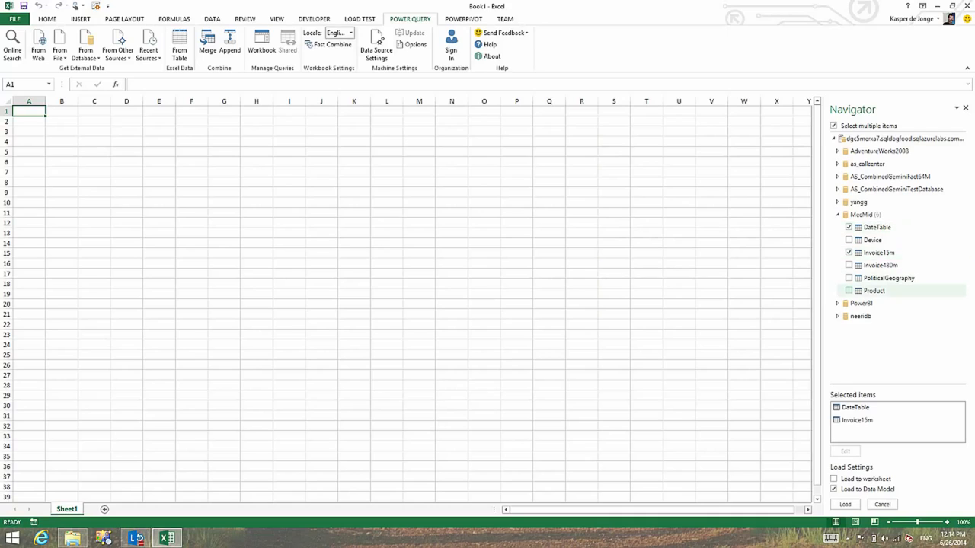
{"action": "left_click", "coordinate": [848, 277]}
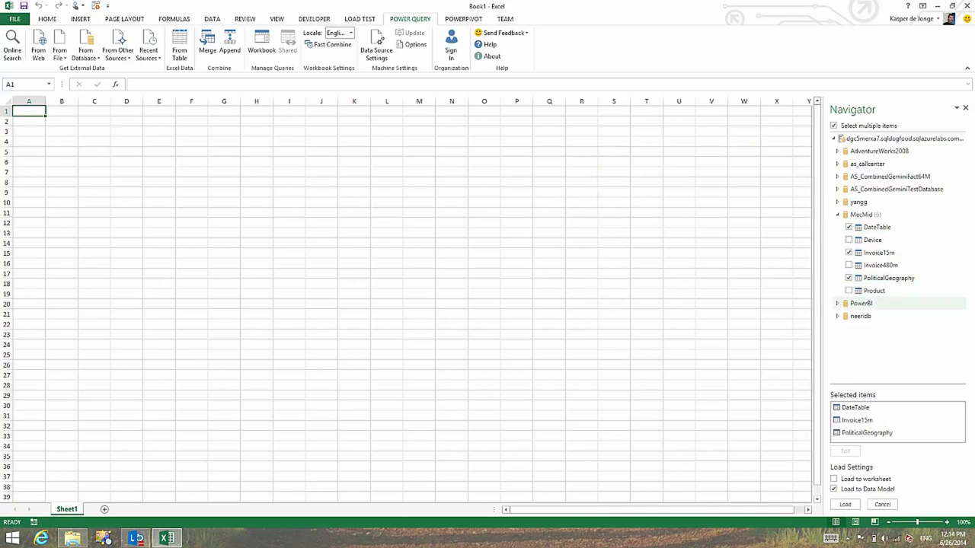
- Rename the Invoice15m query to Invoice and load all three tables to the data model
{"action": "right_click", "coordinate": [858, 420]}
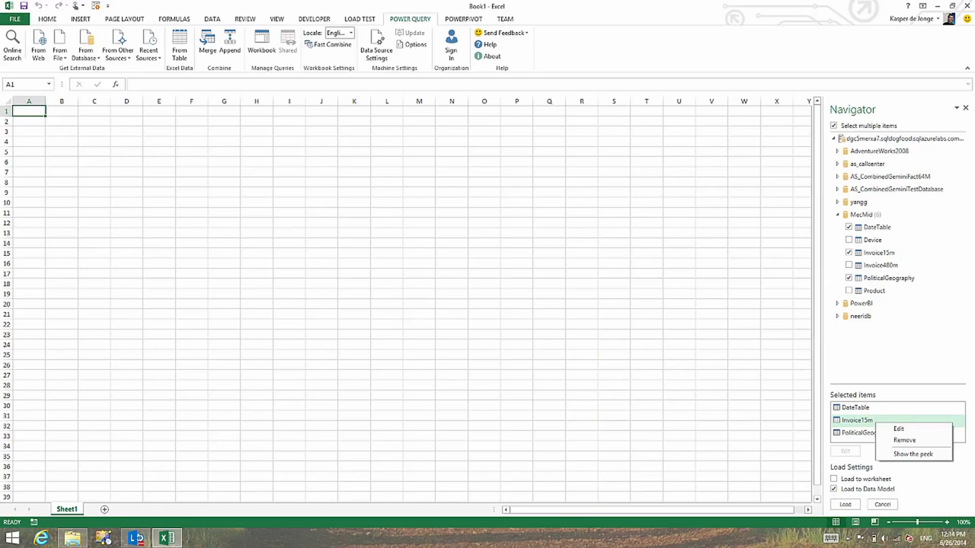
{"action": "left_click", "coordinate": [898, 429]}
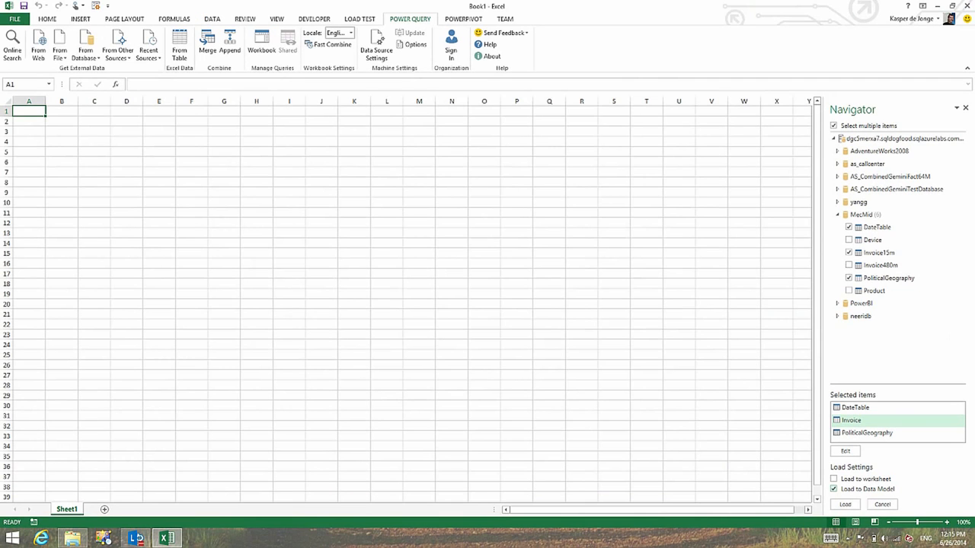
{"action": "left_click", "coordinate": [882, 504]}
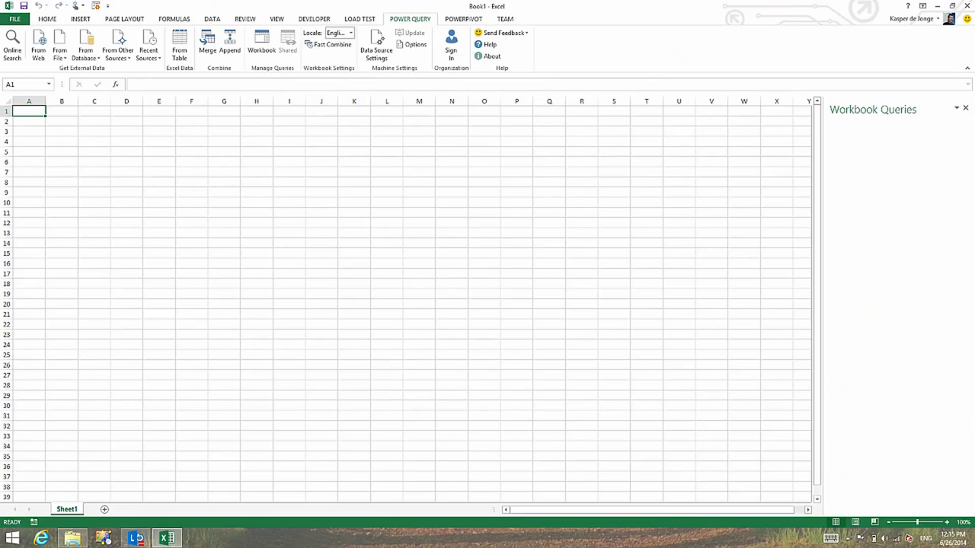
- Review the Workbook Queries row counts, including Invoice's nearly 15 million, and hide the pane
{"action": "left_click", "coordinate": [262, 46]}
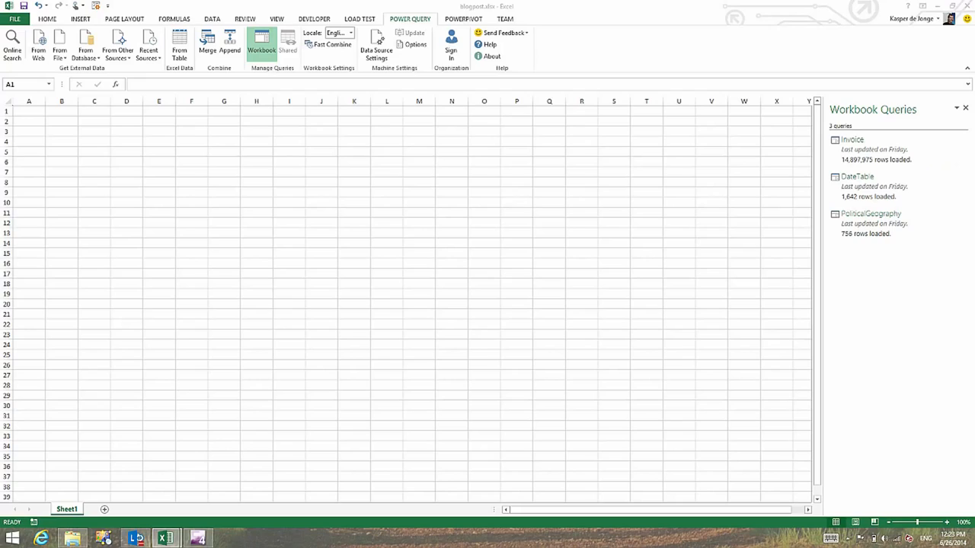
{"action": "left_click", "coordinate": [29, 111]}
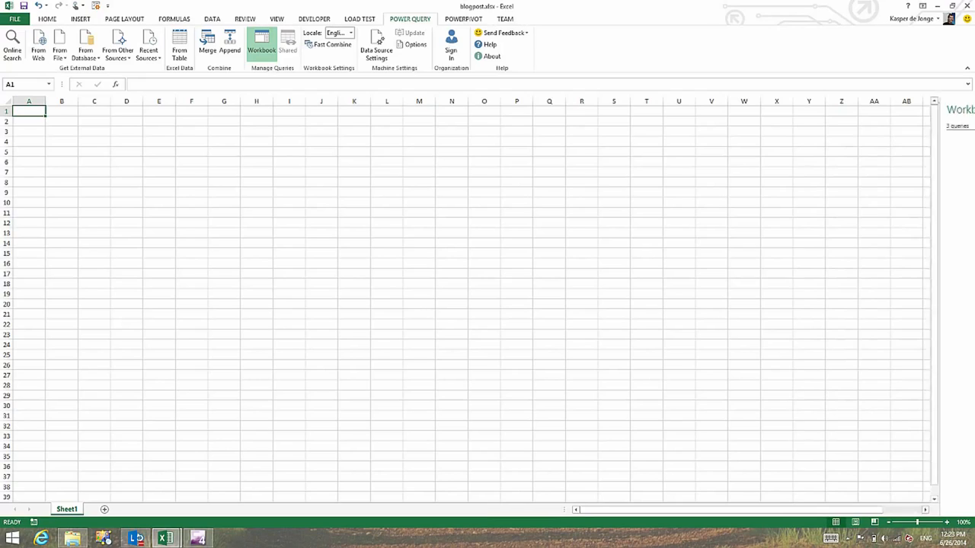
{"action": "left_click", "coordinate": [80, 18]}
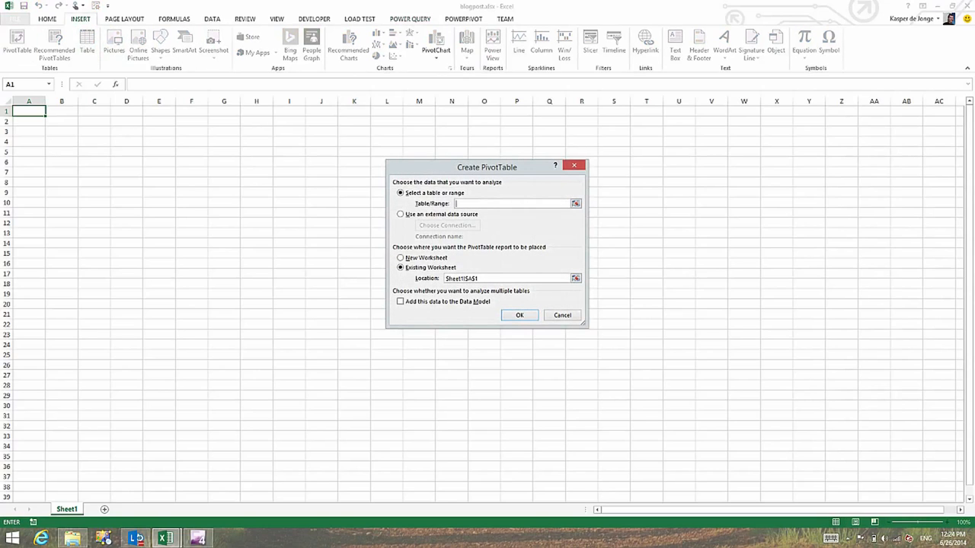
- Create an empty PivotTable at Sheet1!$A$1 from Tables in Workbook Data Model
{"action": "left_click", "coordinate": [401, 214]}
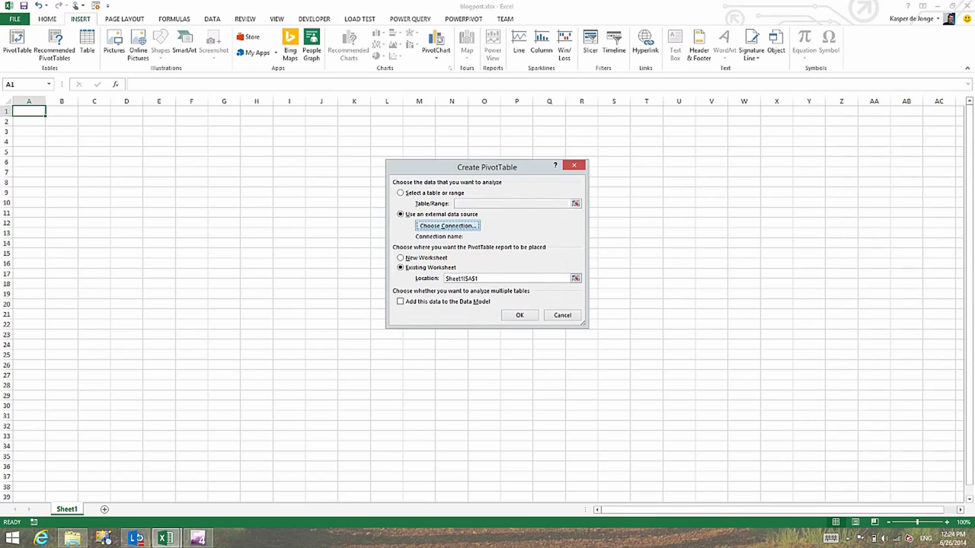
{"action": "left_click", "coordinate": [447, 226]}
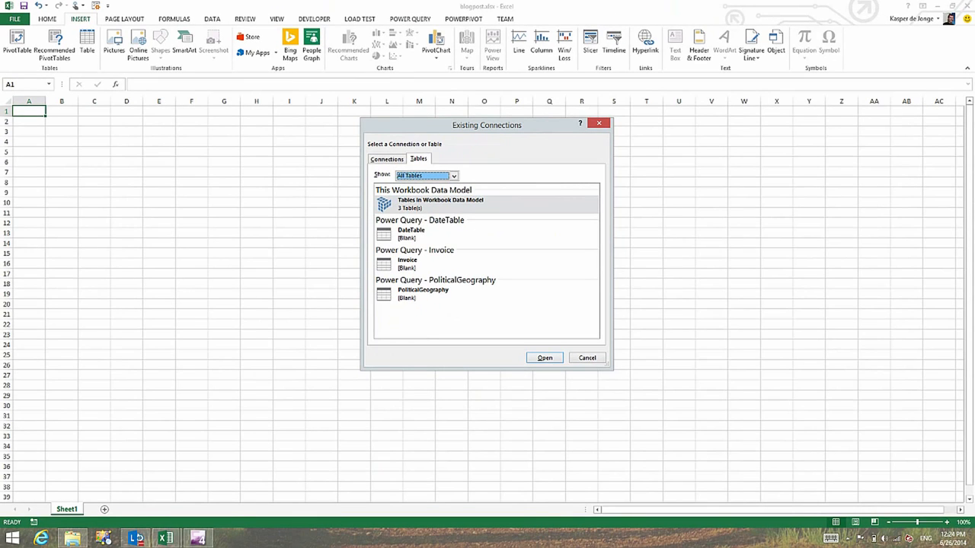
{"action": "left_click", "coordinate": [545, 358]}
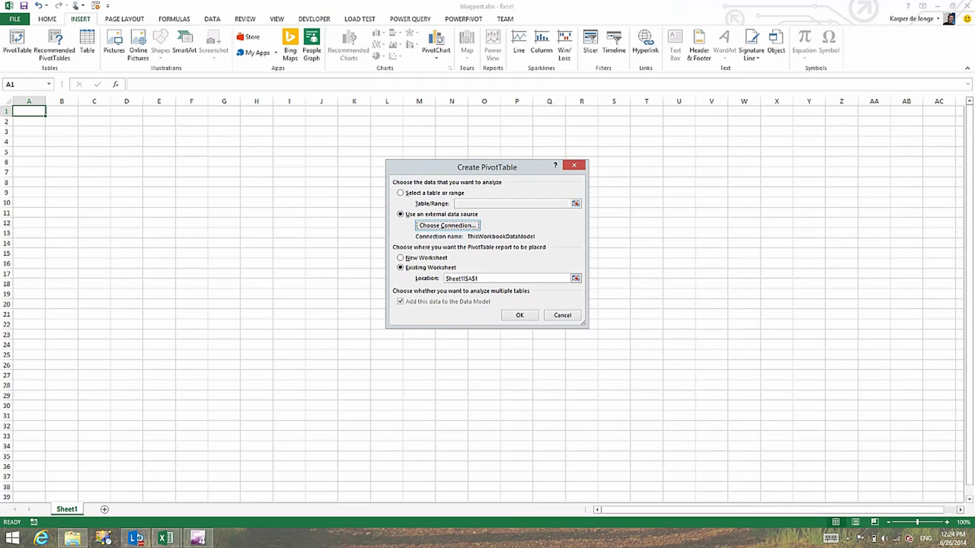
{"action": "left_click", "coordinate": [520, 315]}
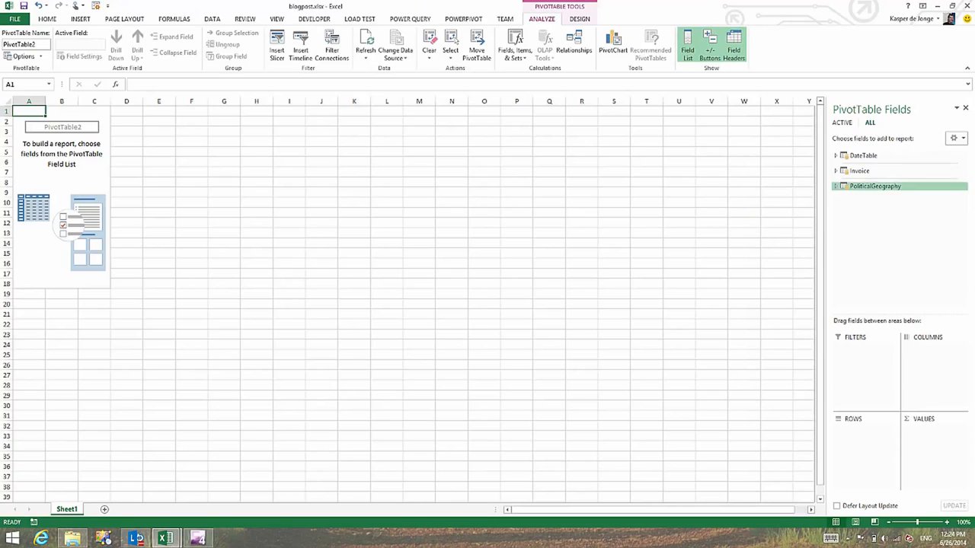
- Add Invoice's RevenueAmount to the PivotTable values, summarized as Sum
{"action": "left_click", "coordinate": [844, 171]}
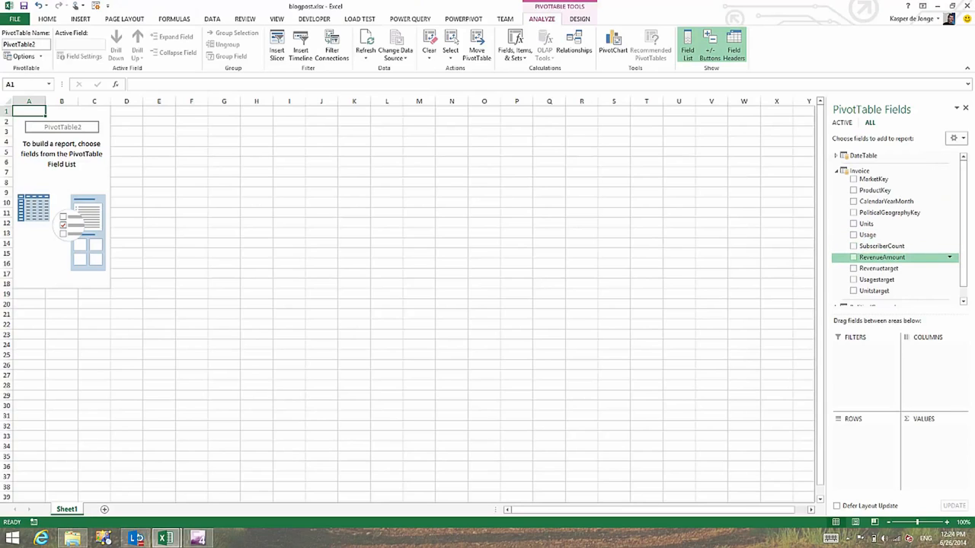
{"action": "left_click", "coordinate": [853, 256]}
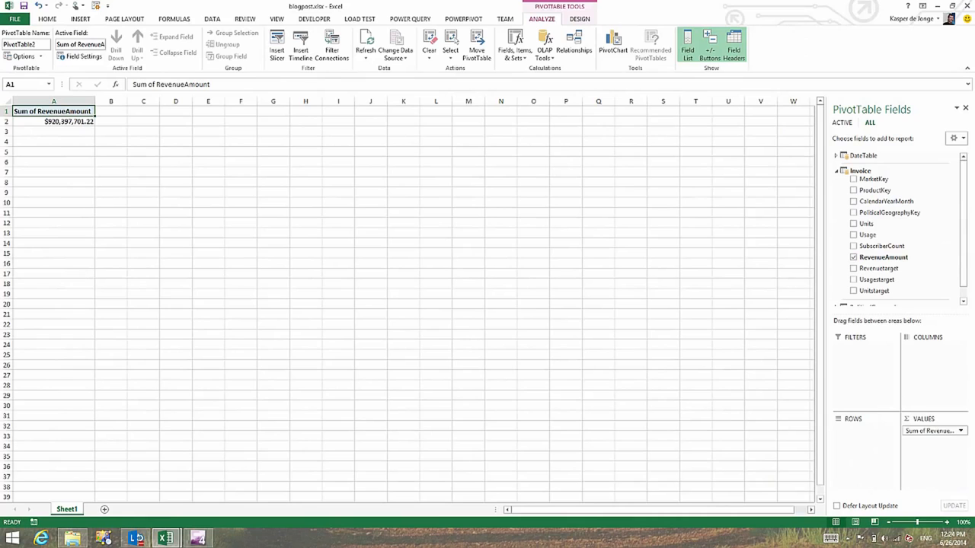
{"action": "left_click", "coordinate": [959, 431]}
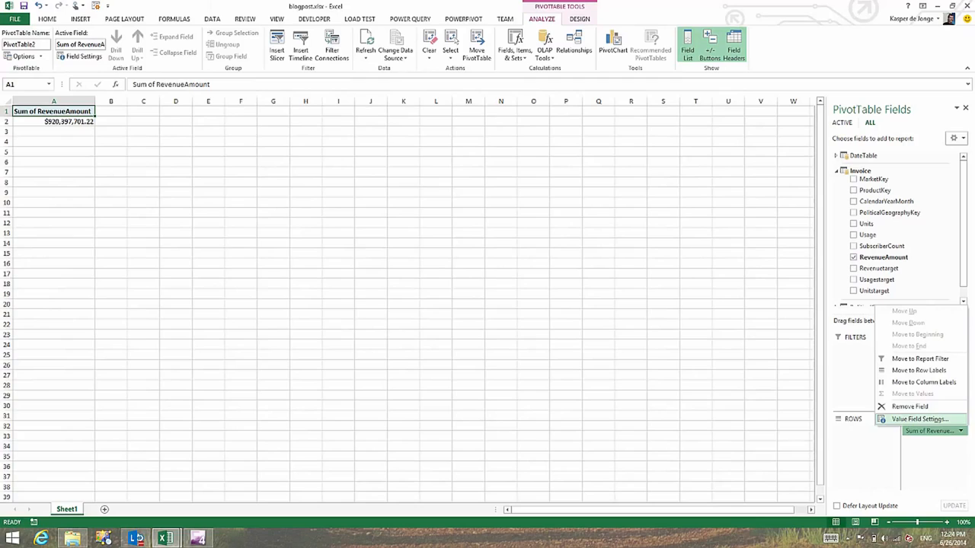
{"action": "left_click", "coordinate": [919, 418]}
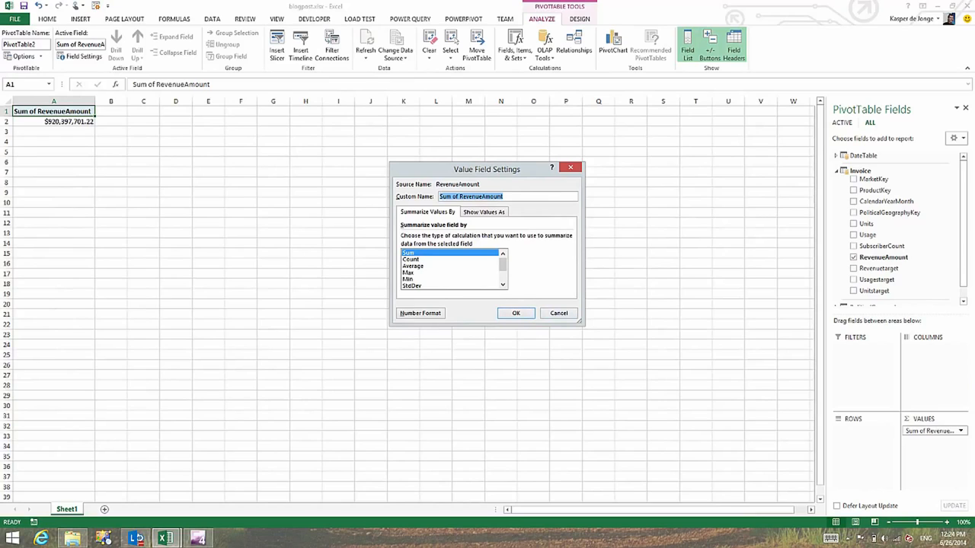
{"action": "left_click", "coordinate": [515, 313]}
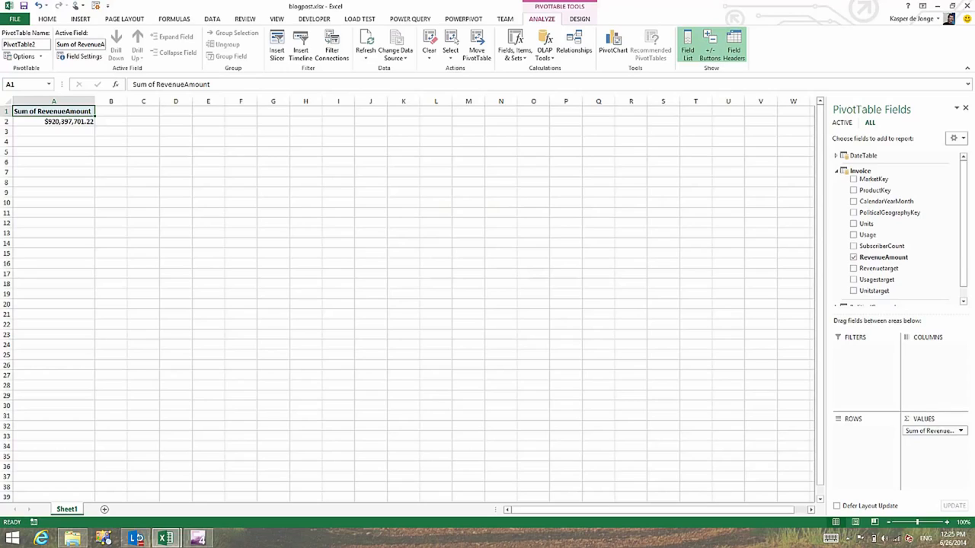
{"action": "left_click", "coordinate": [860, 170]}
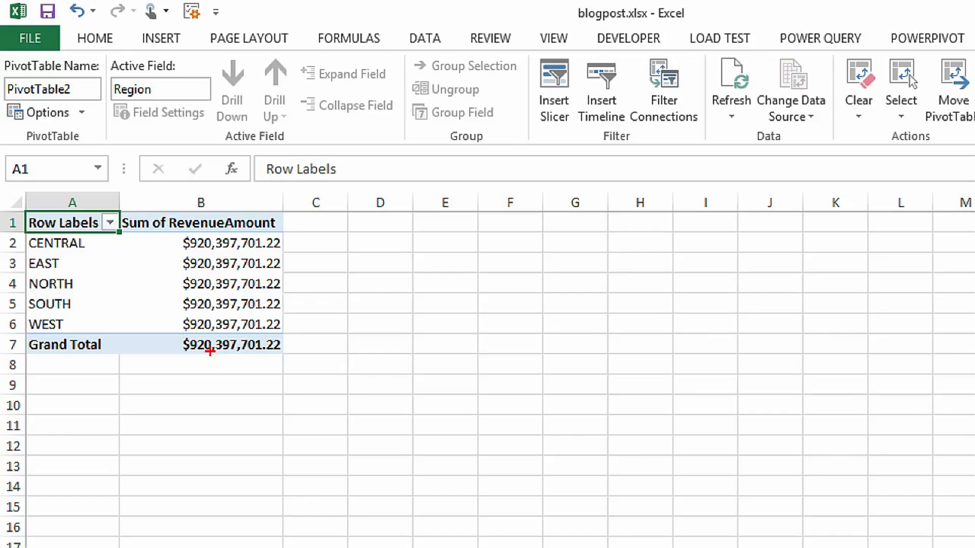
{"action": "mouse_move", "coordinate": [210, 271]}
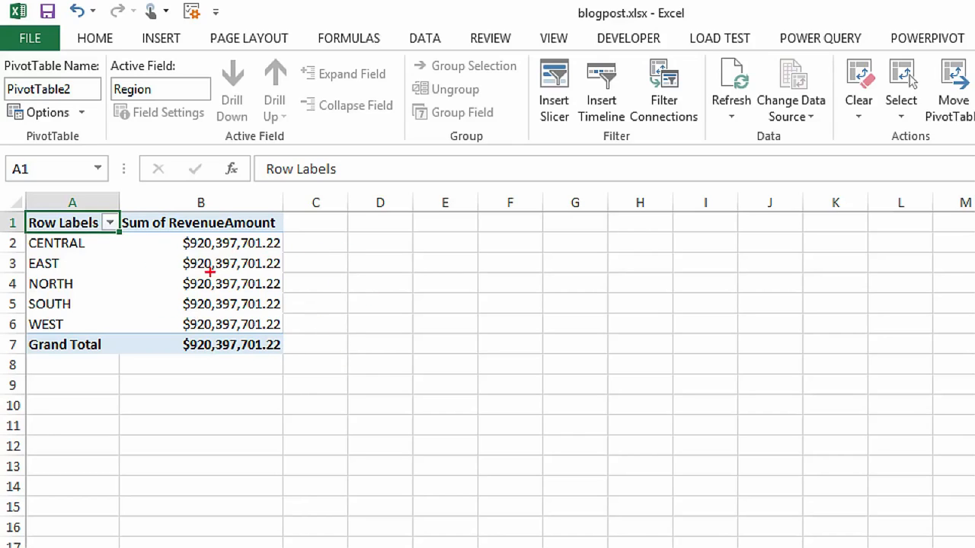
{"action": "mouse_move", "coordinate": [276, 351]}
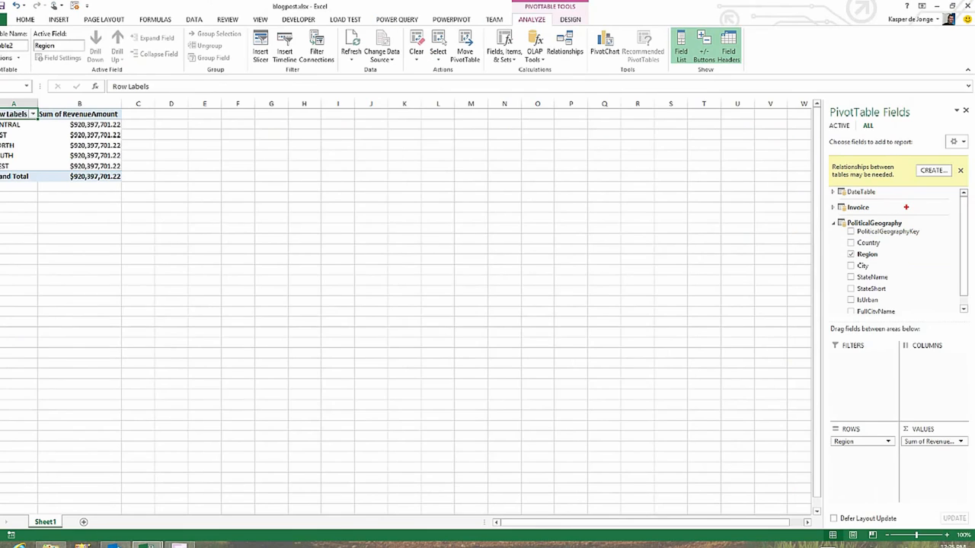
- Create a relationship from PoliticalGeography to Invoice on PoliticalGeographyKey
{"action": "left_click", "coordinate": [933, 166]}
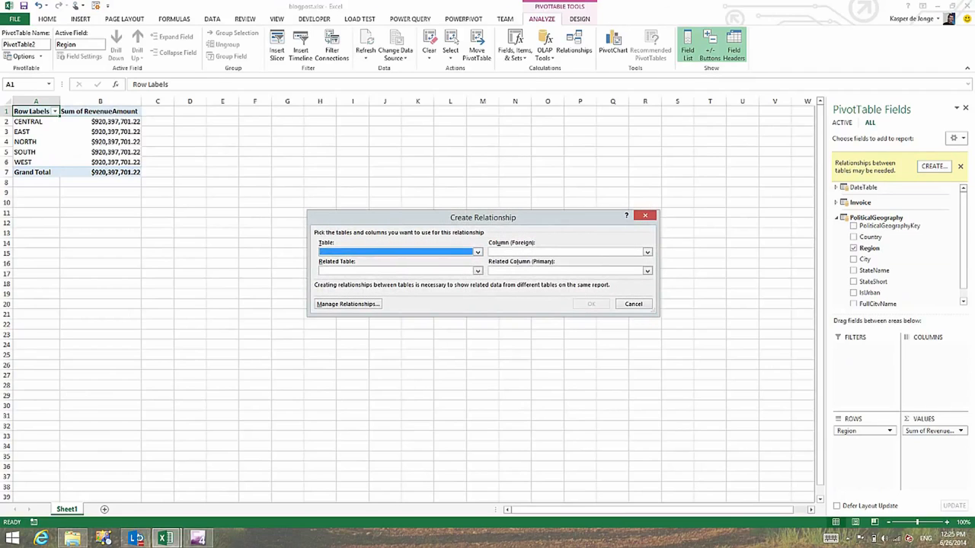
{"action": "left_click", "coordinate": [477, 252]}
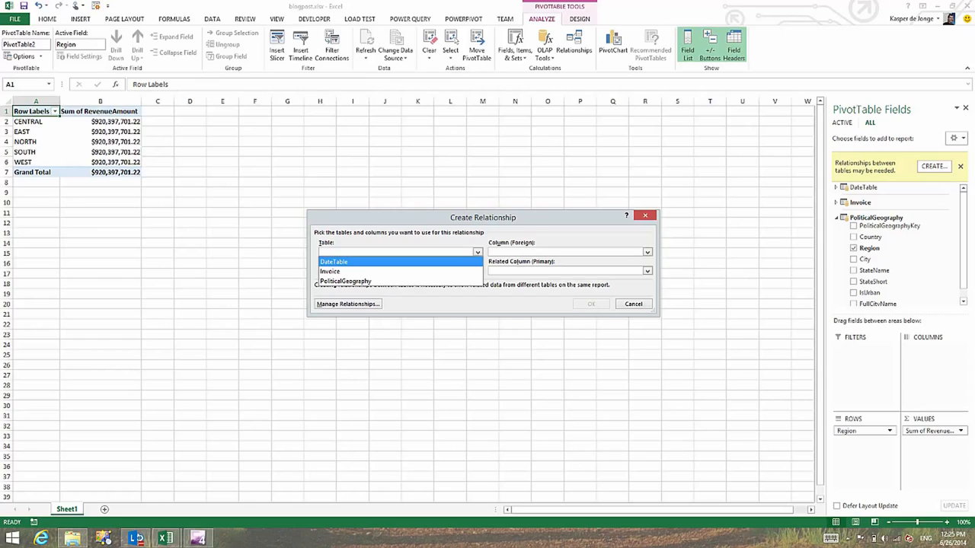
{"action": "left_click", "coordinate": [345, 281]}
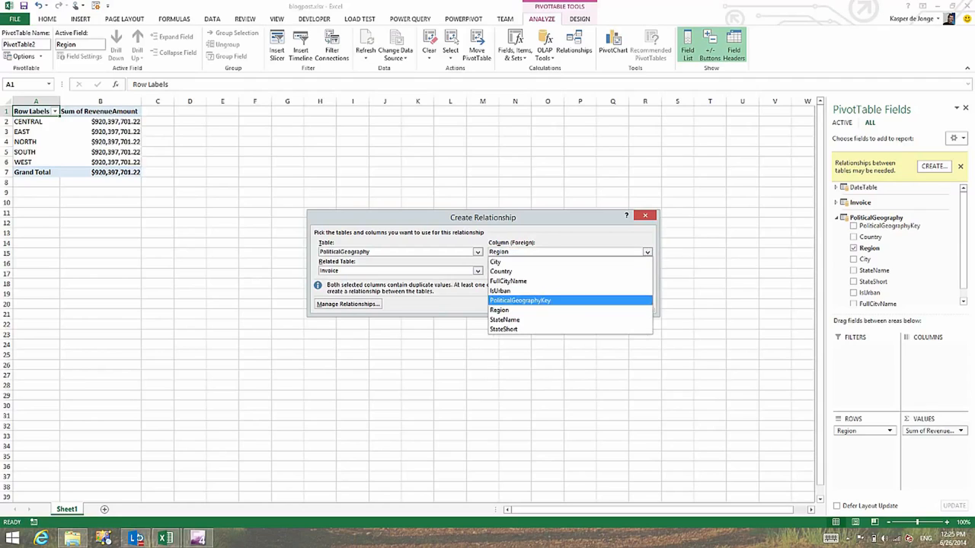
{"action": "left_click", "coordinate": [520, 300]}
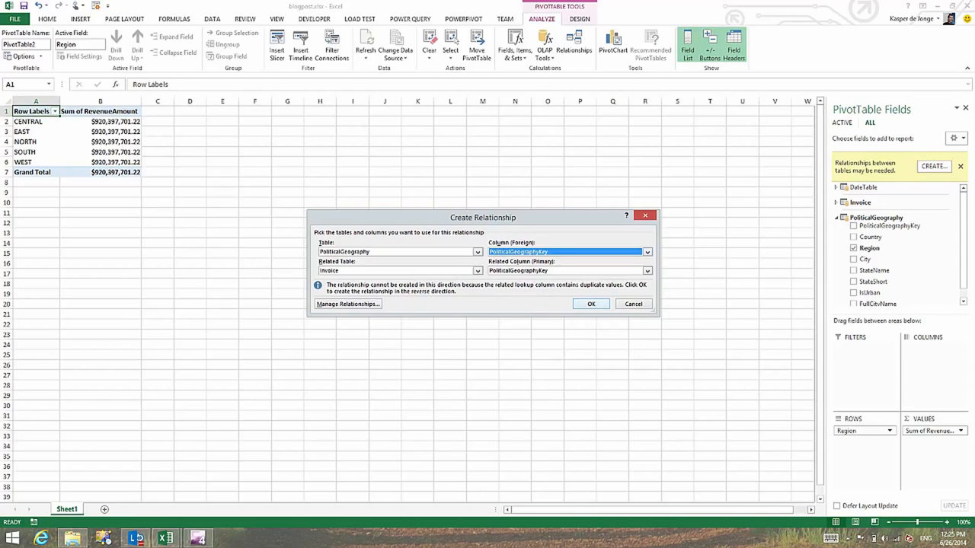
{"action": "left_click", "coordinate": [591, 303]}
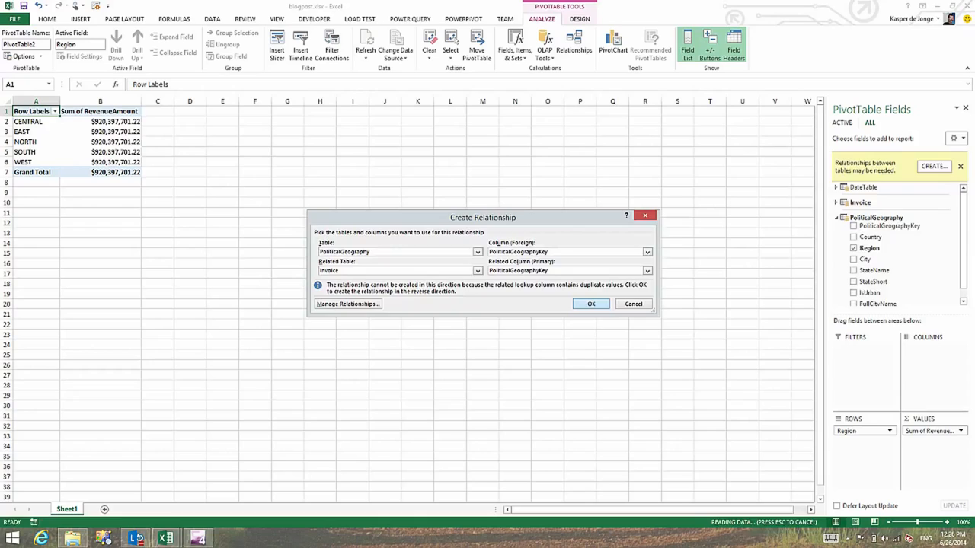
- Let the PivotTable refresh to show per-region revenue, e.g. EAST $365,384,841.59
{"action": "left_click", "coordinate": [591, 303]}
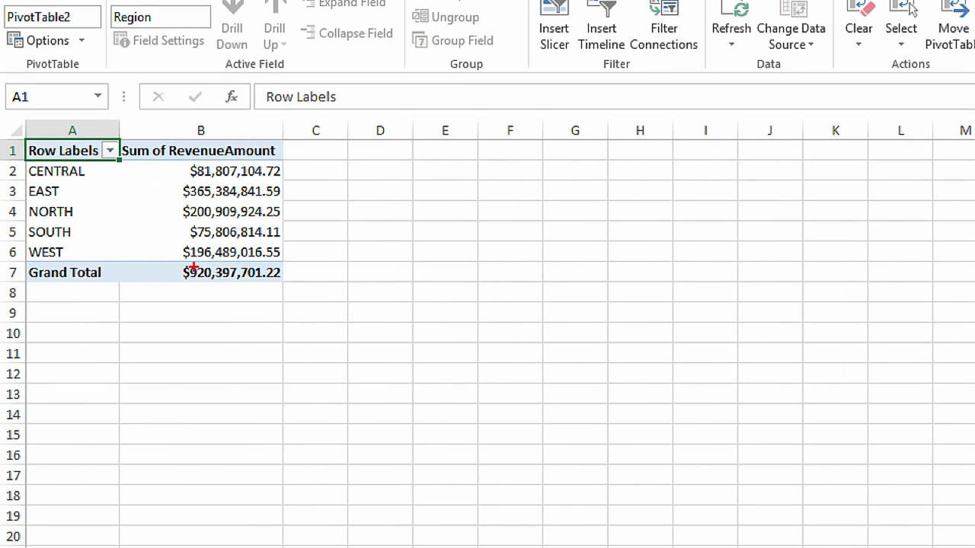
{"action": "mouse_move", "coordinate": [369, 283]}
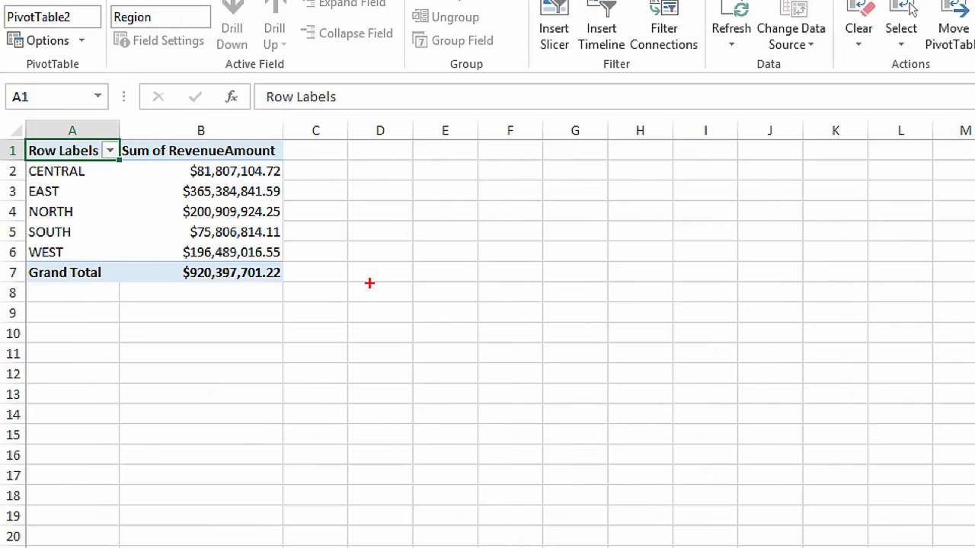